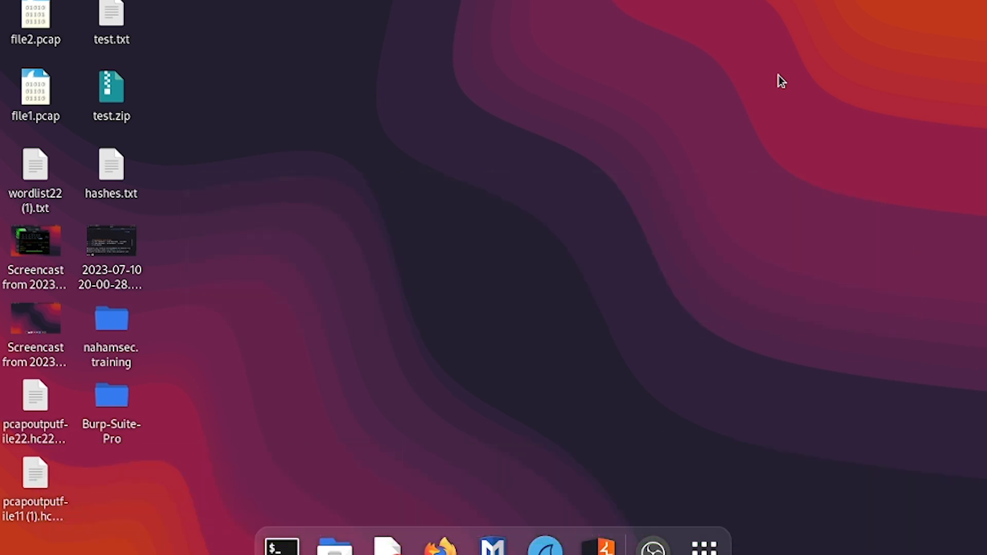
mouse_move(501, 318)
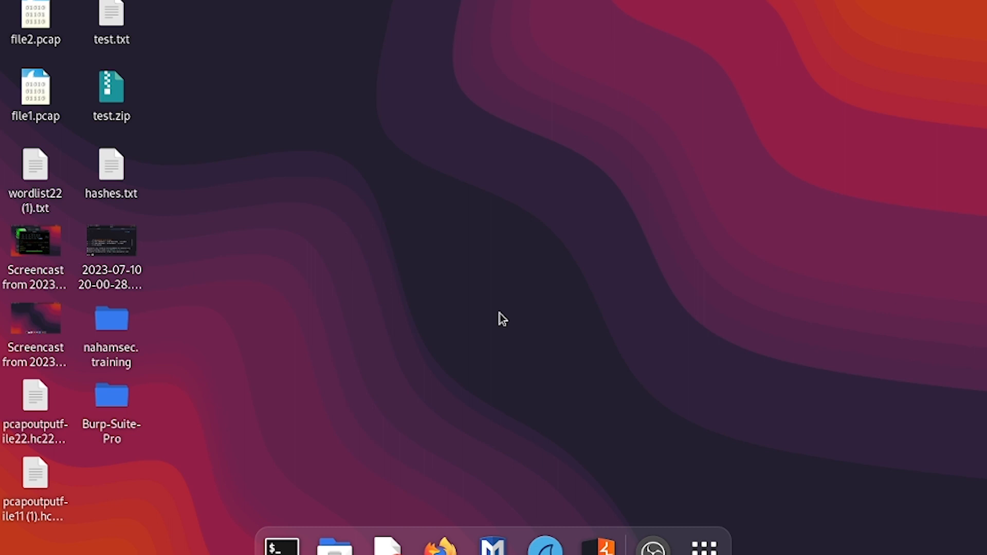
mouse_move(439, 537)
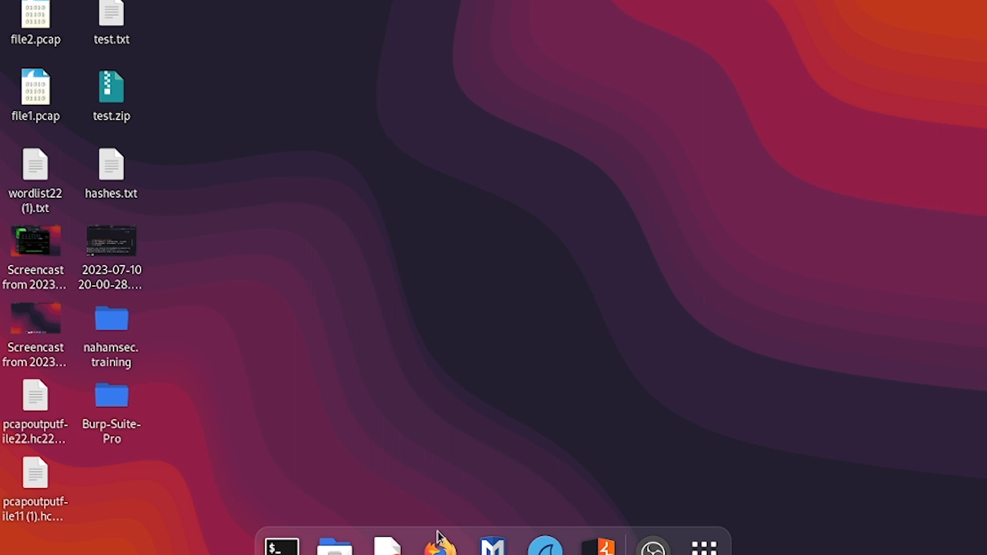
mouse_move(466, 490)
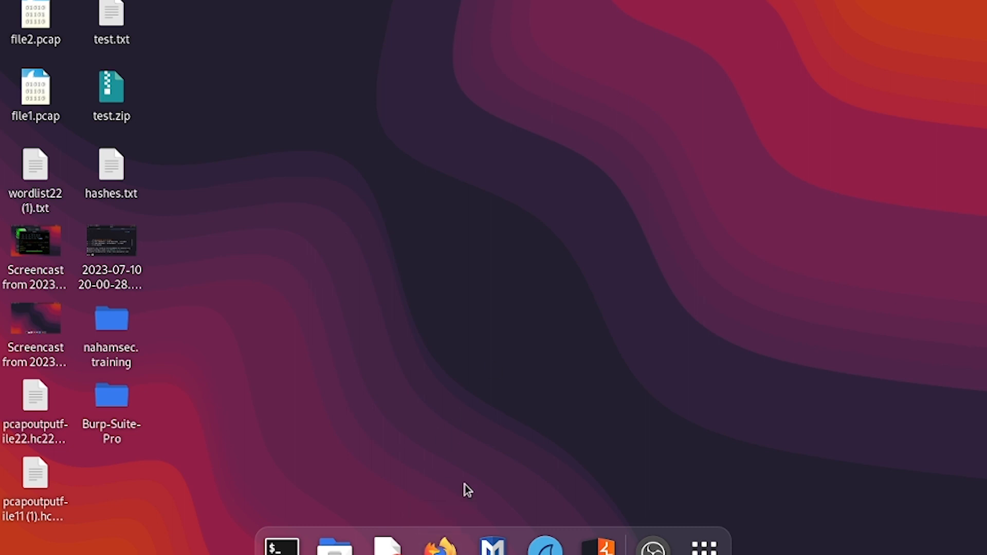
mouse_move(475, 474)
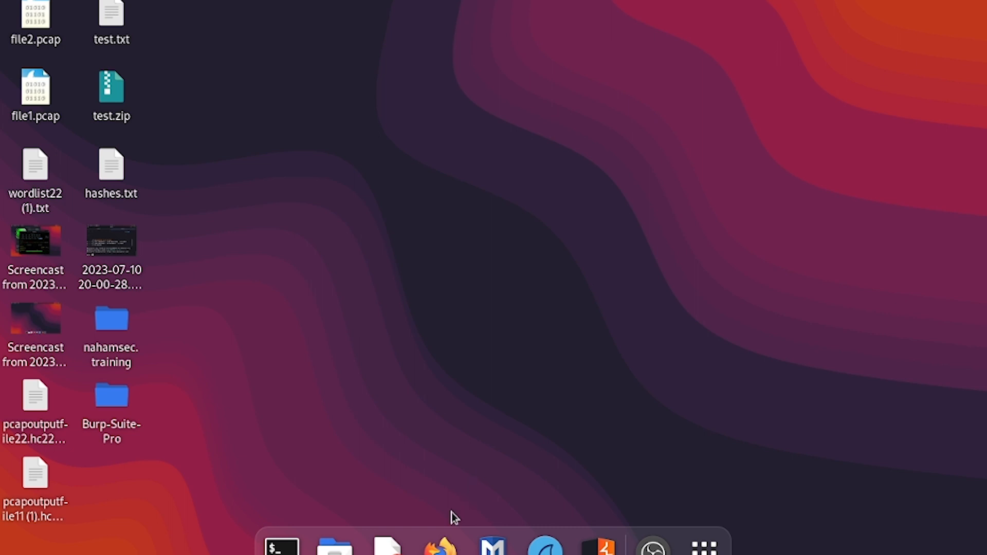
mouse_move(439, 545)
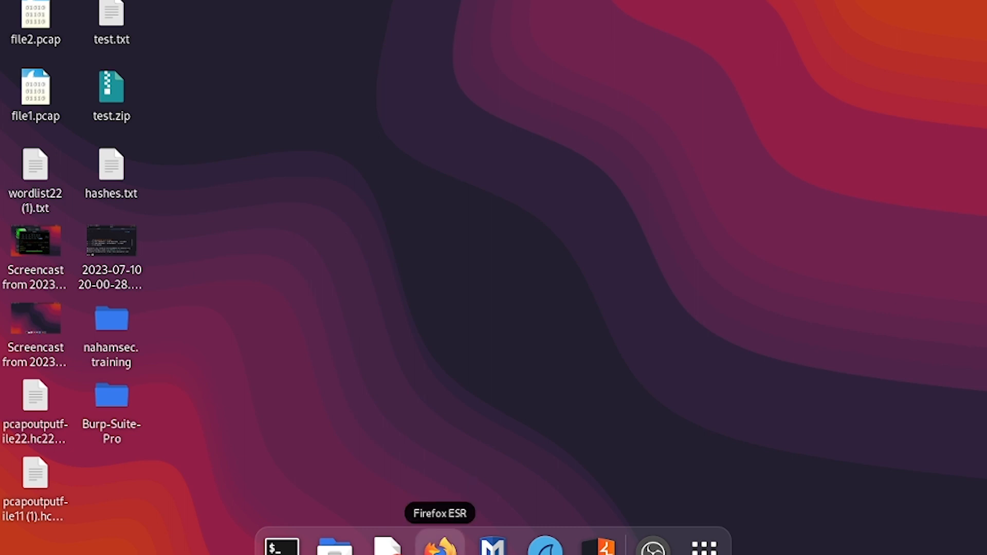
Step: Bring up the BlackPhish repo's HTTPS clone URL in Firefox ESR and launch a terminal
left_click(440, 545)
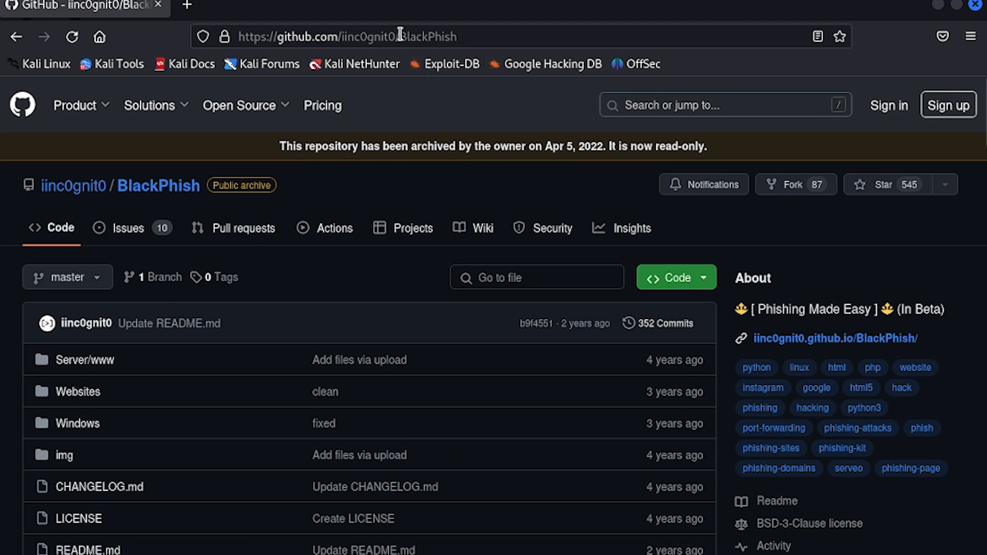
mouse_move(129, 214)
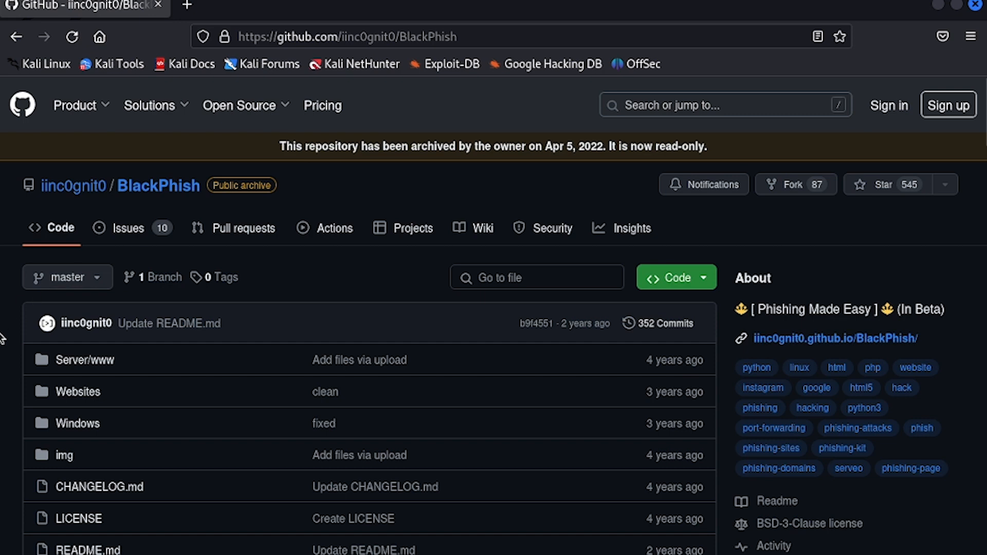
scroll("down", 3)
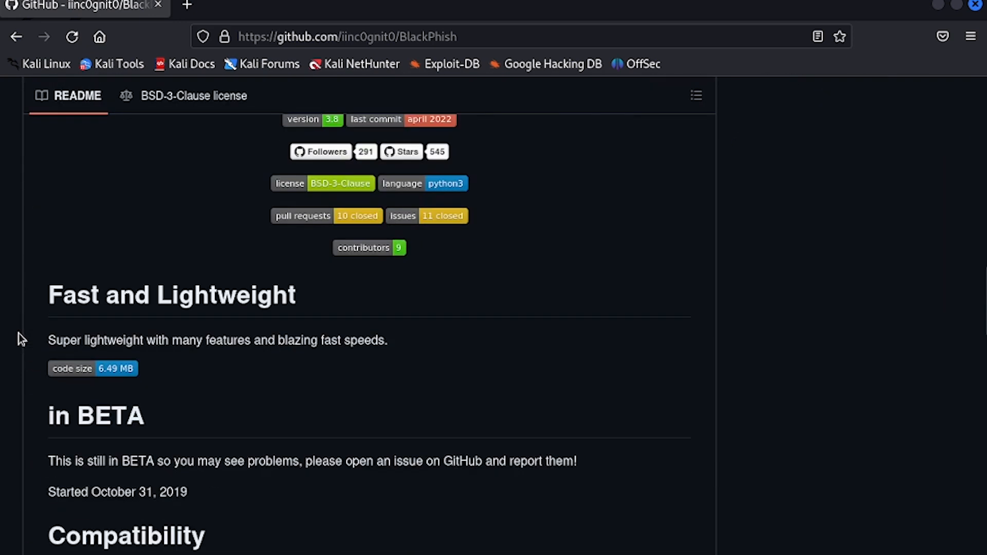
scroll("down", 3)
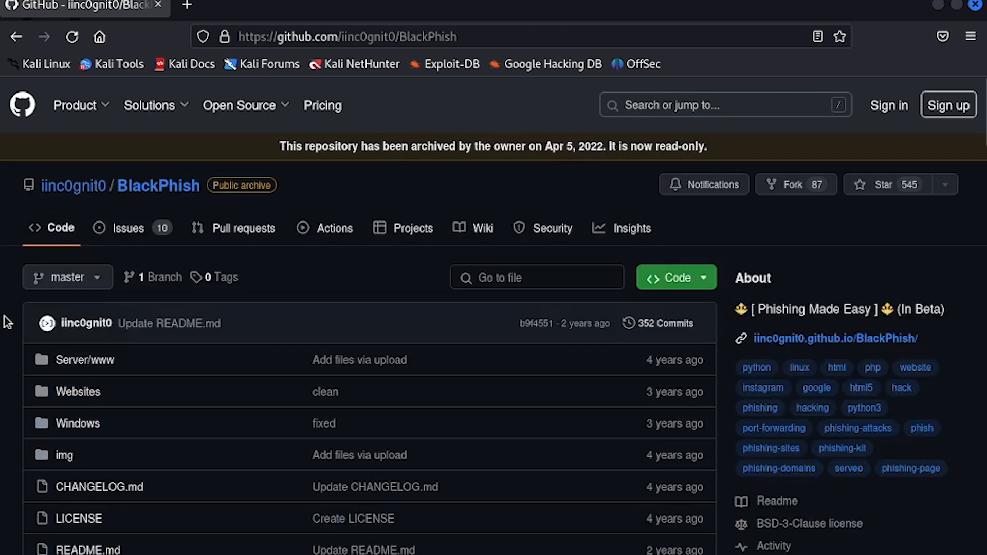
mouse_move(672, 280)
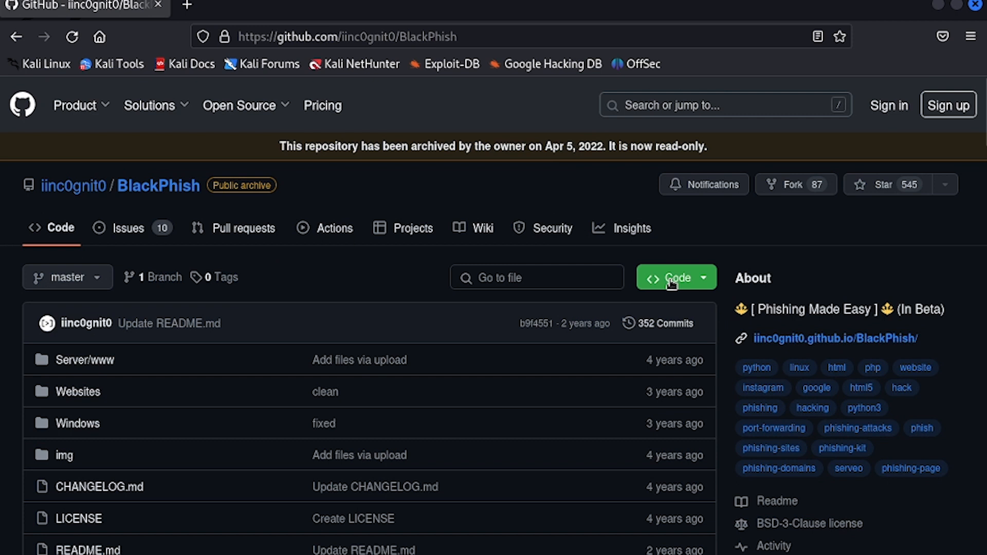
left_click(672, 278)
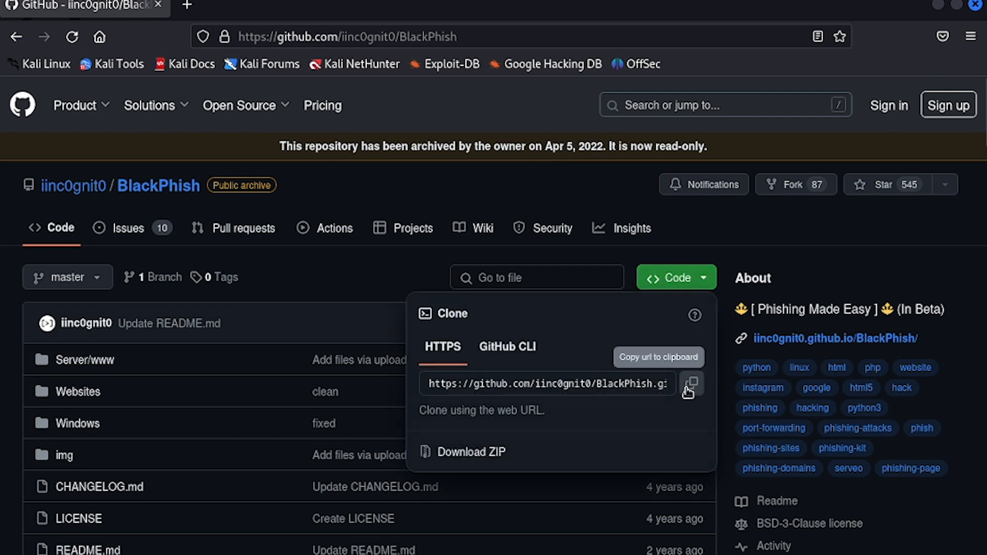
key("Super")
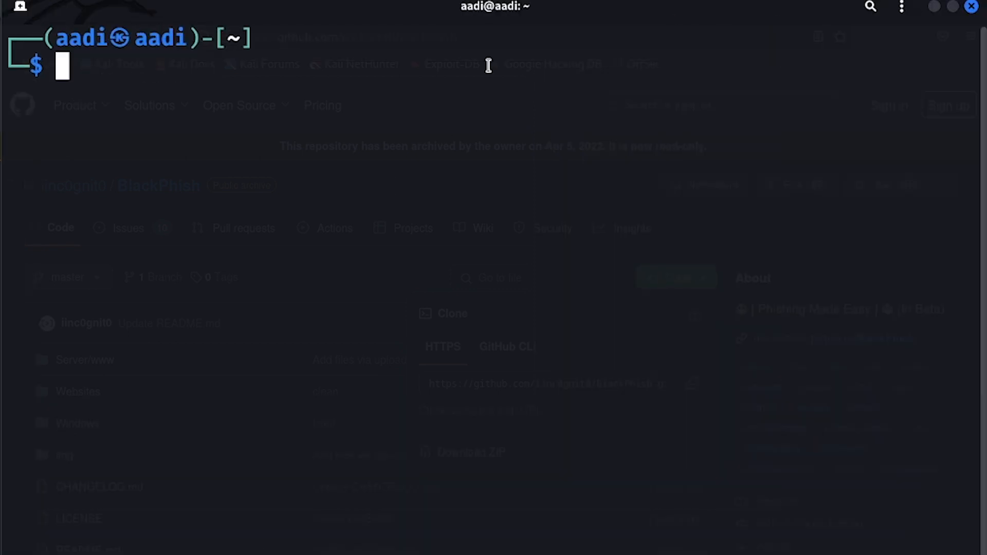
Step: Move to ~/Desktop and attempt installing ngrok via pip3 and flask via apt-get
type("cd Desktop")
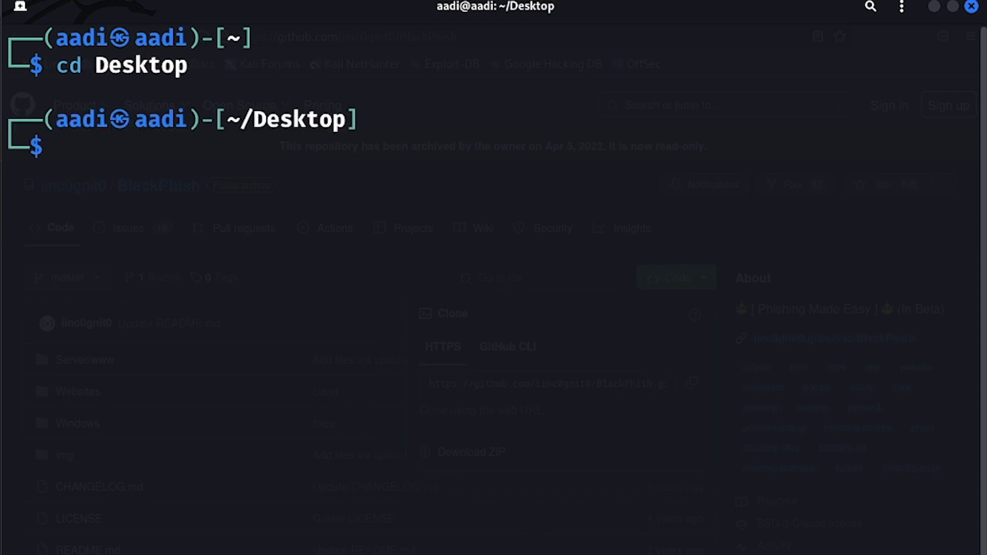
type("ls")
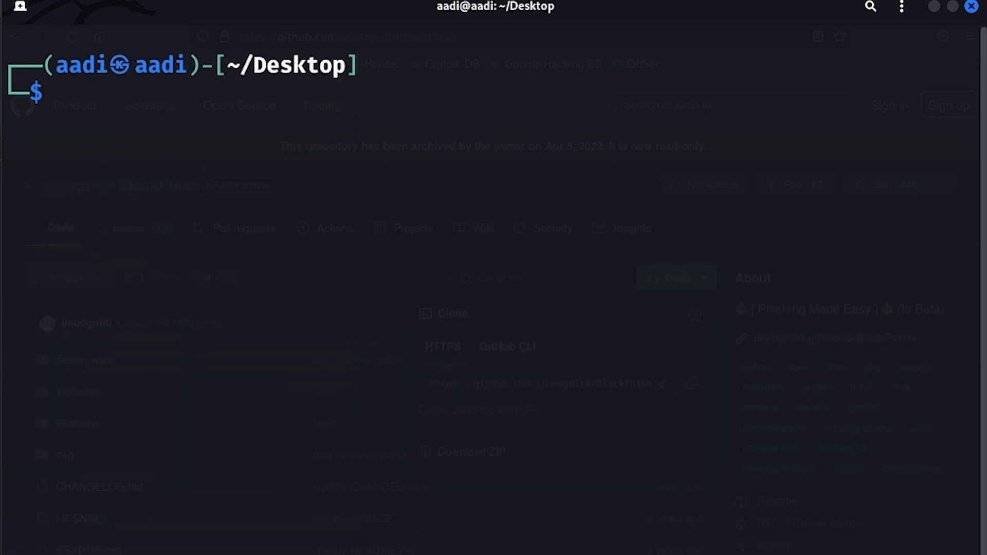
type("pip3 install ngrok")
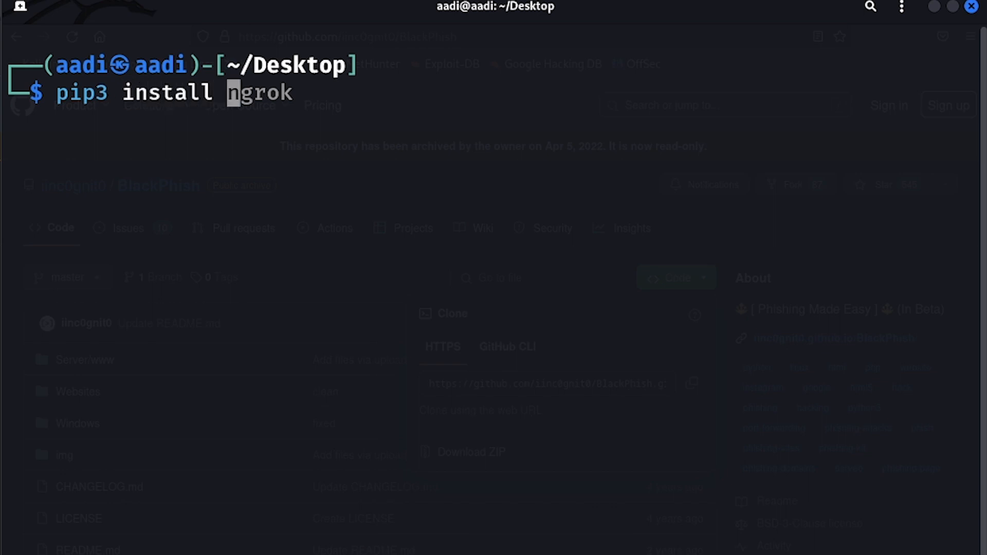
key("ctrl+c")
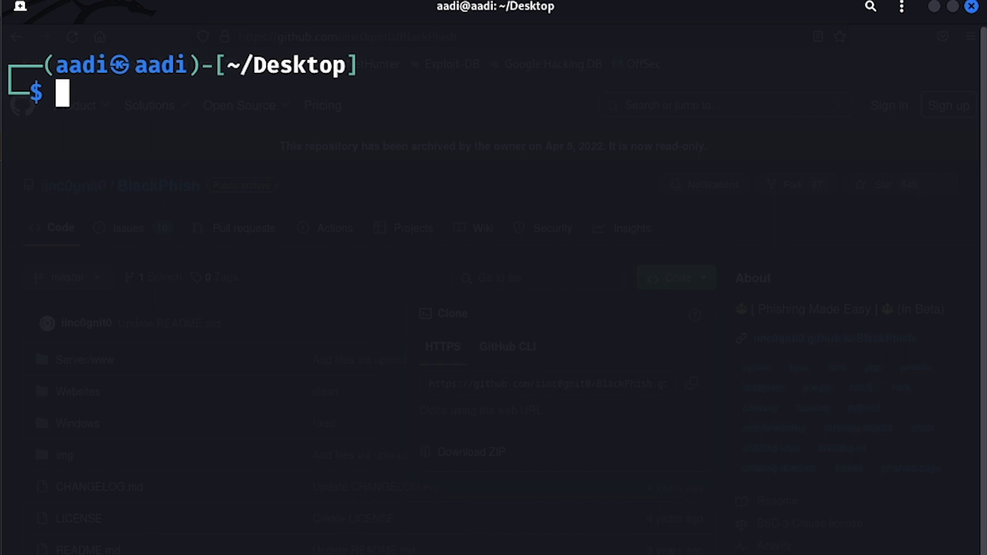
type("sudo apt-get install flask")
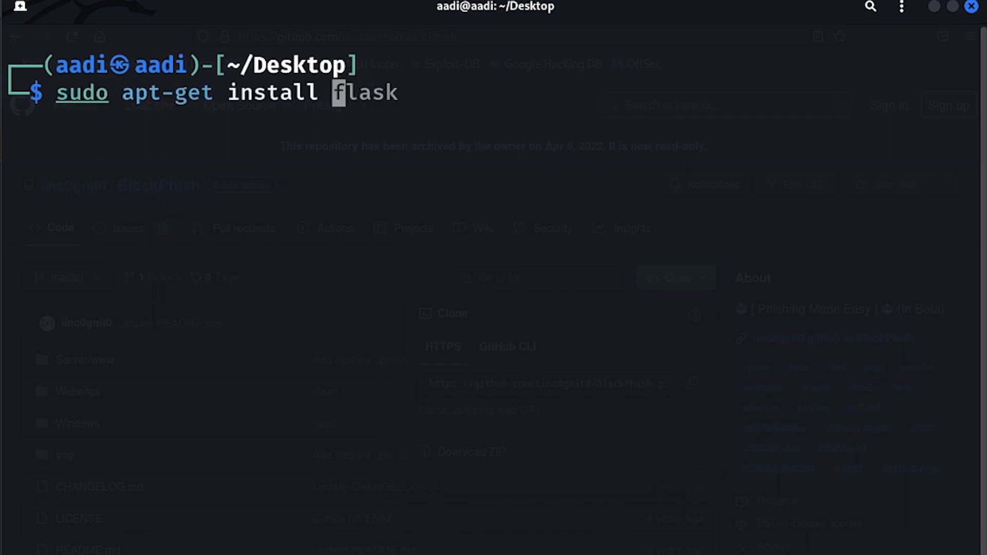
type("git")
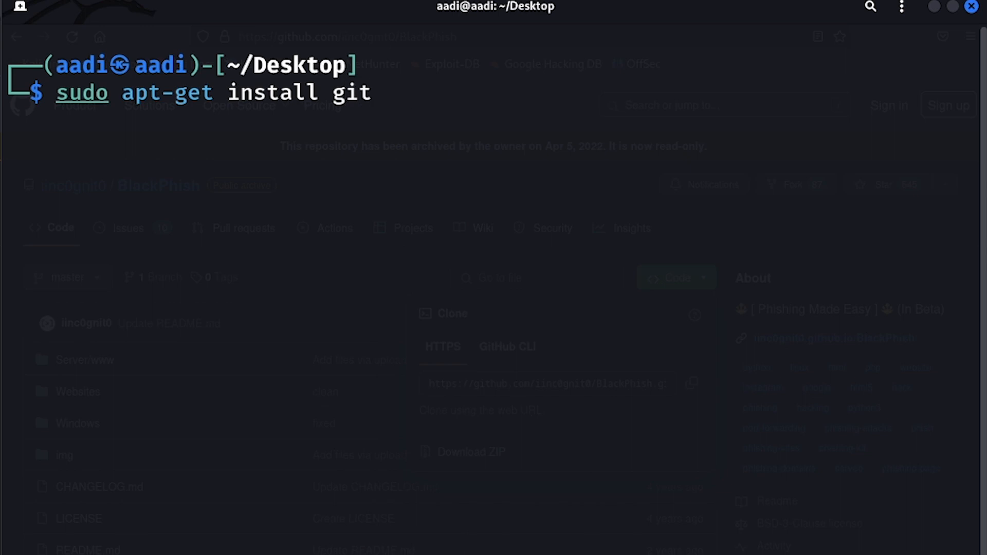
type("flask")
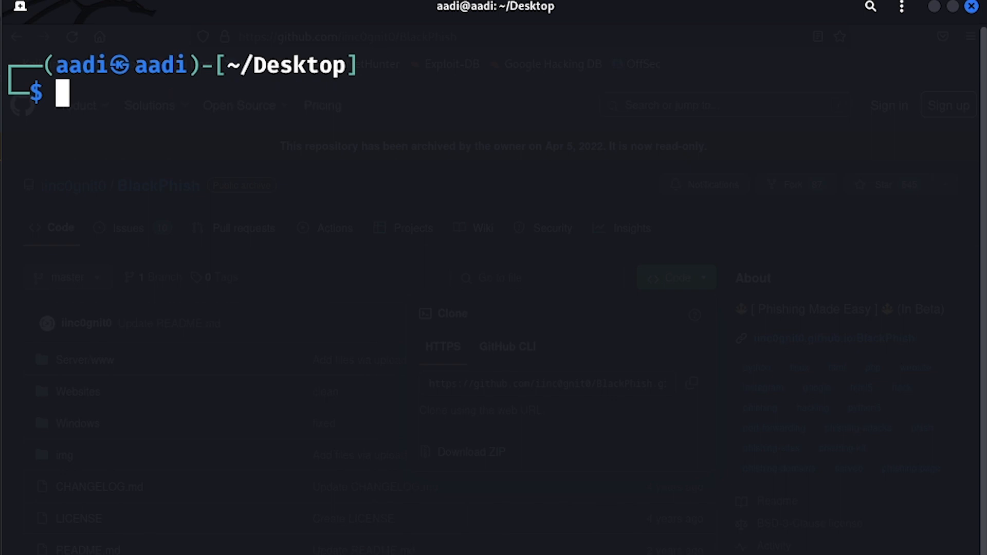
type("git clone https://github.com/iinc0gnit0/BlackPhish")
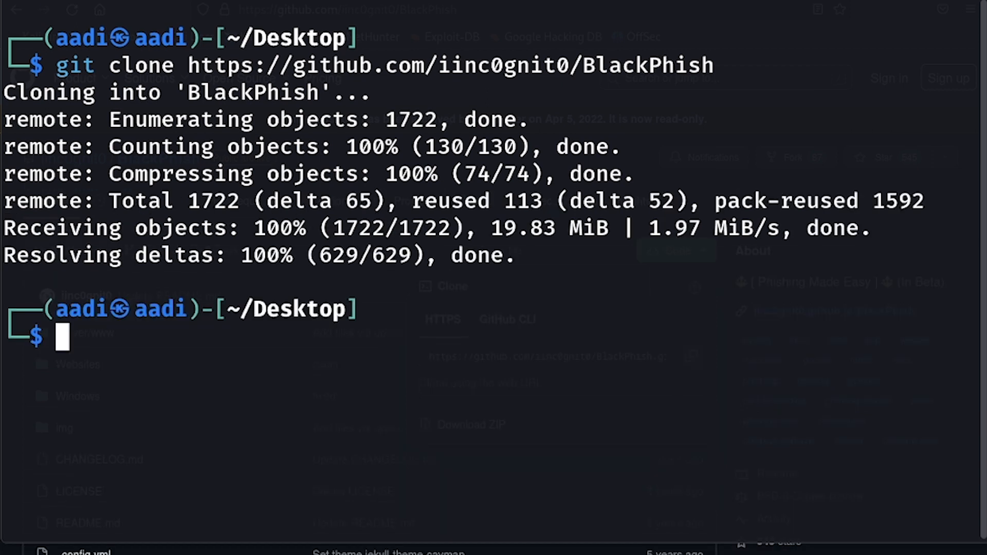
type("cd Desktop")
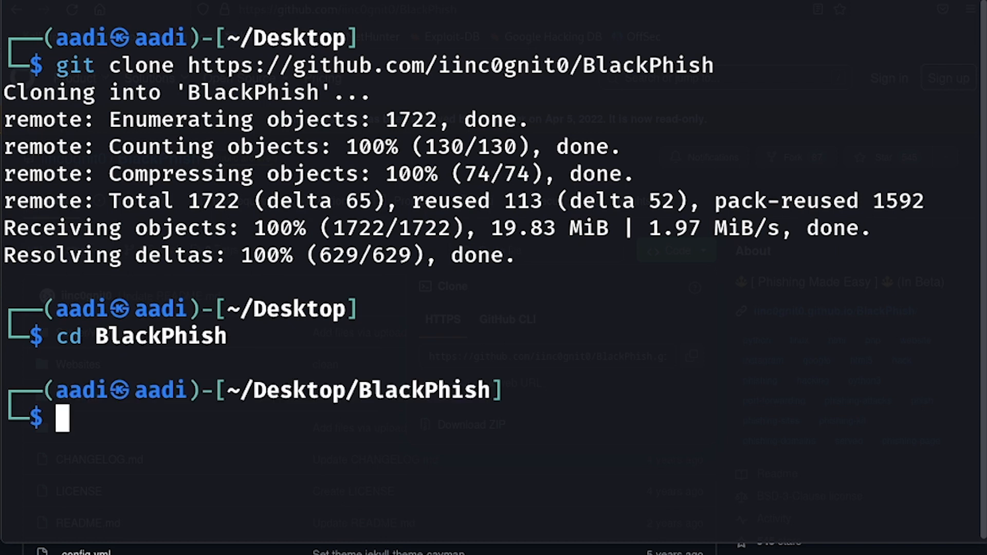
type("ls")
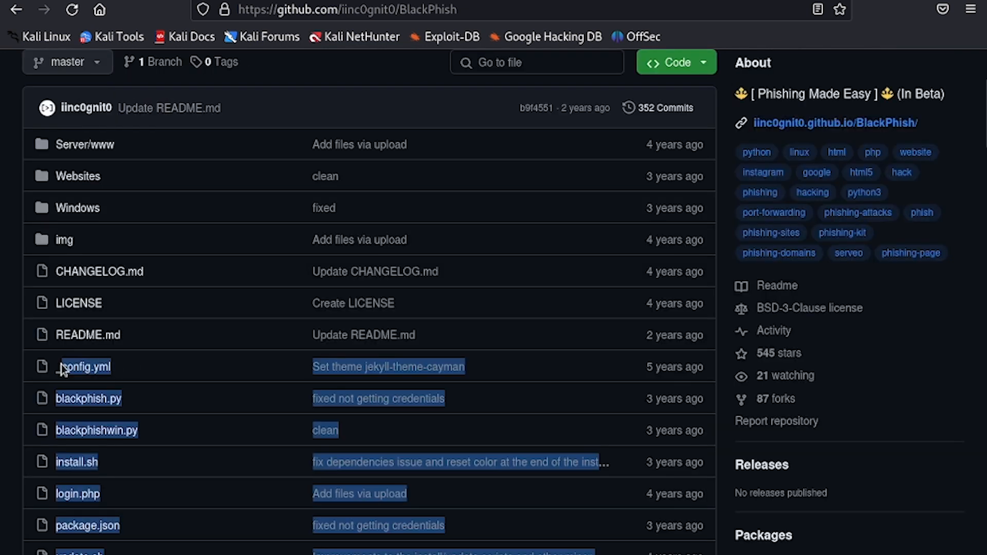
scroll("down", 3)
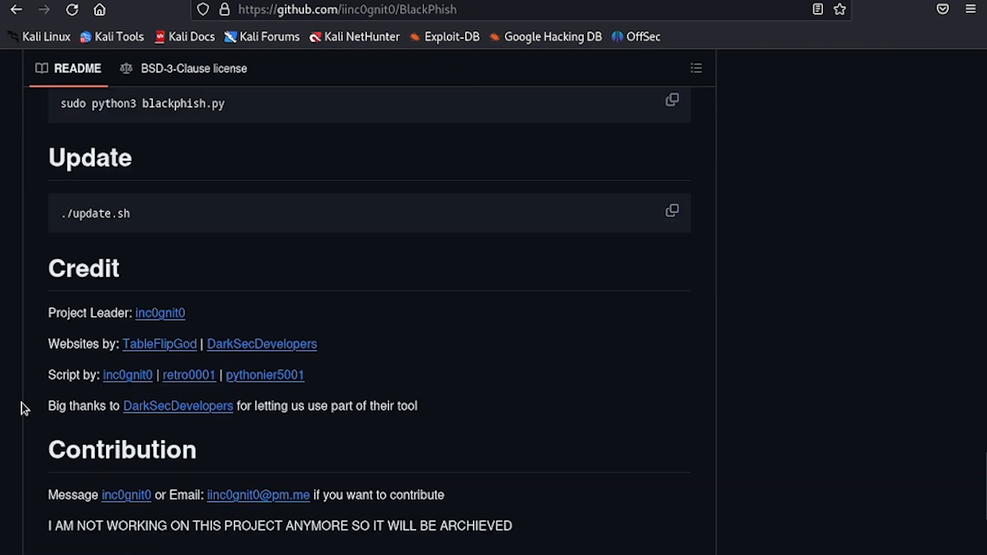
scroll("up", 3)
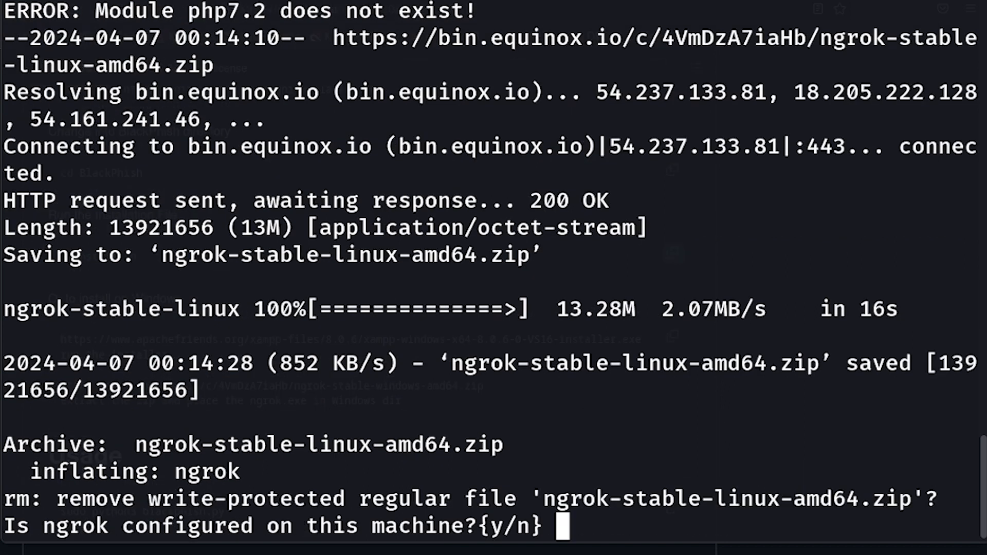
Step: Answer y to install.sh's ngrok prompt and run sudo python3 blackphish.py
type("y")
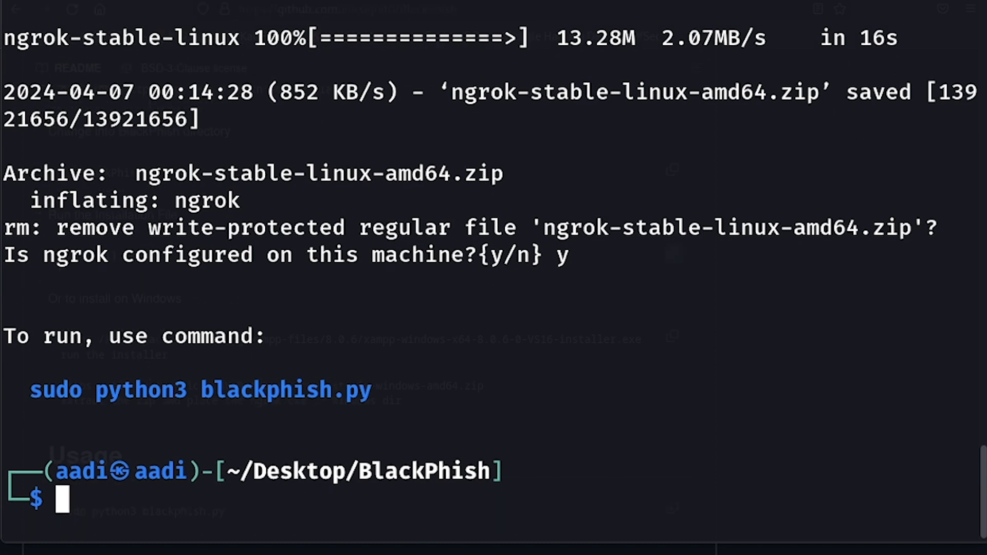
left_click_drag(30, 389, 264, 389)
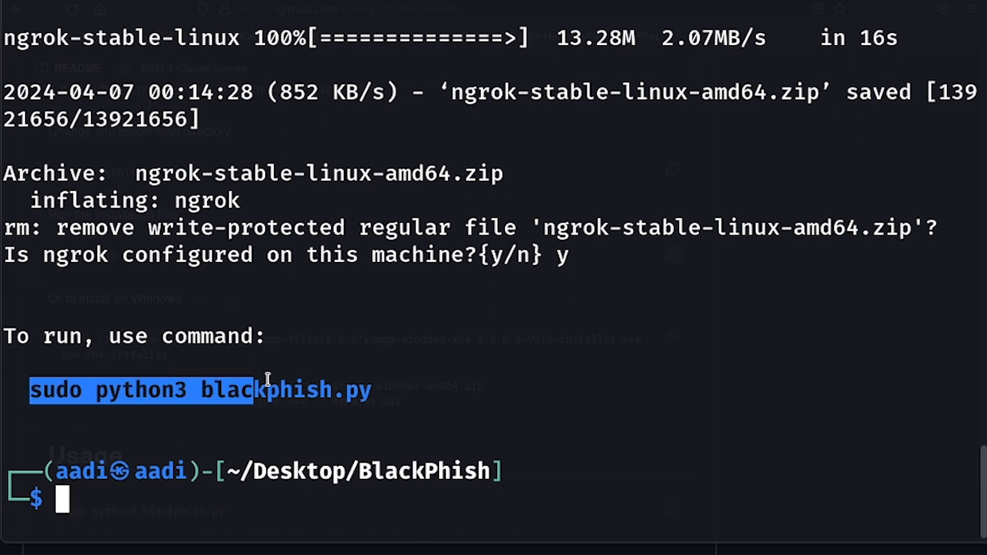
type("sudo python3 blackphish.py")
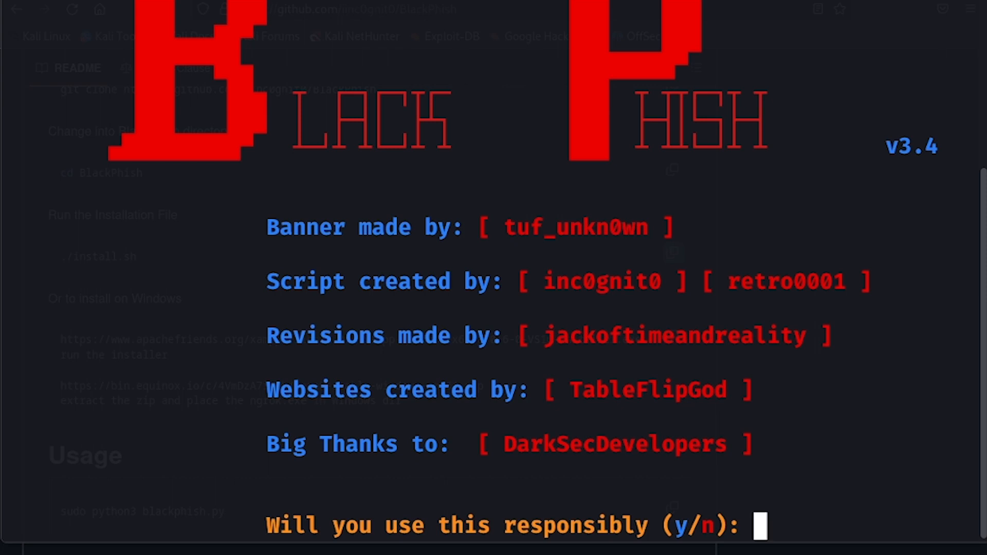
Step: Accept responsible use with y and choose option 2, the Google template, on Apache
type("y")
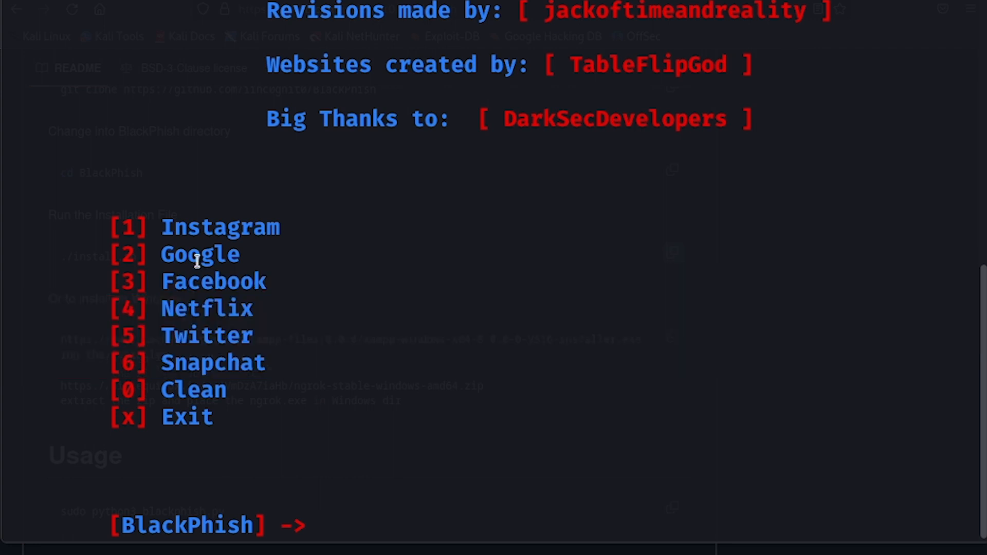
mouse_move(257, 267)
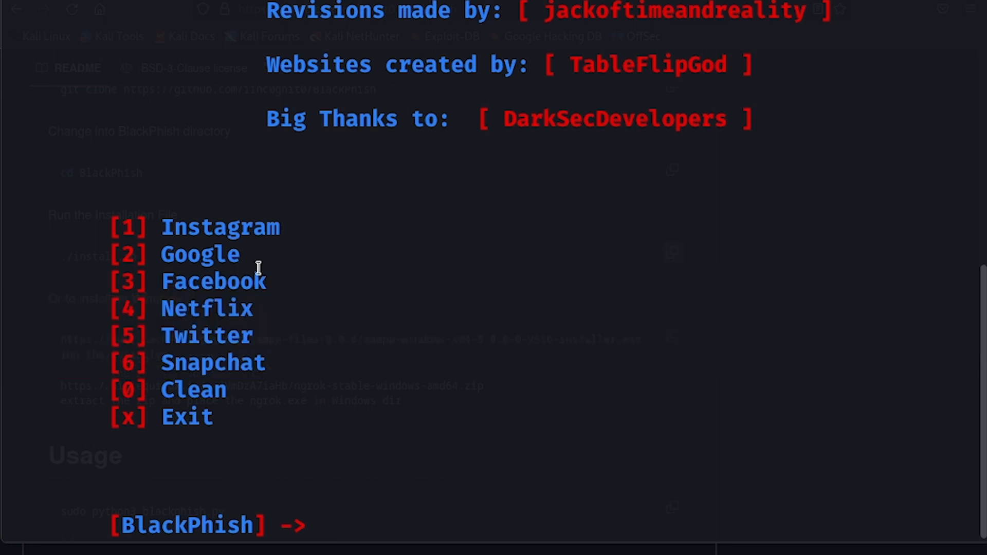
type("2")
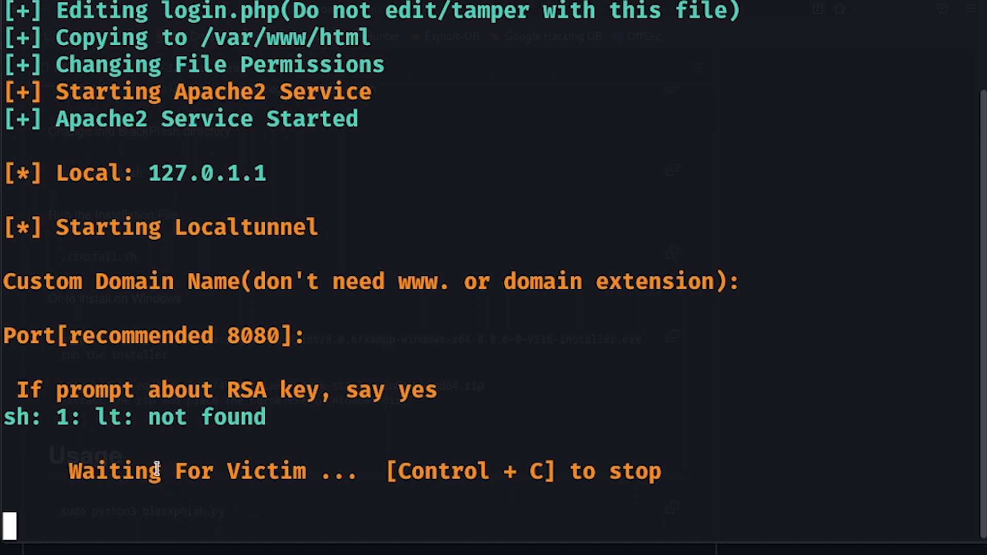
mouse_move(531, 327)
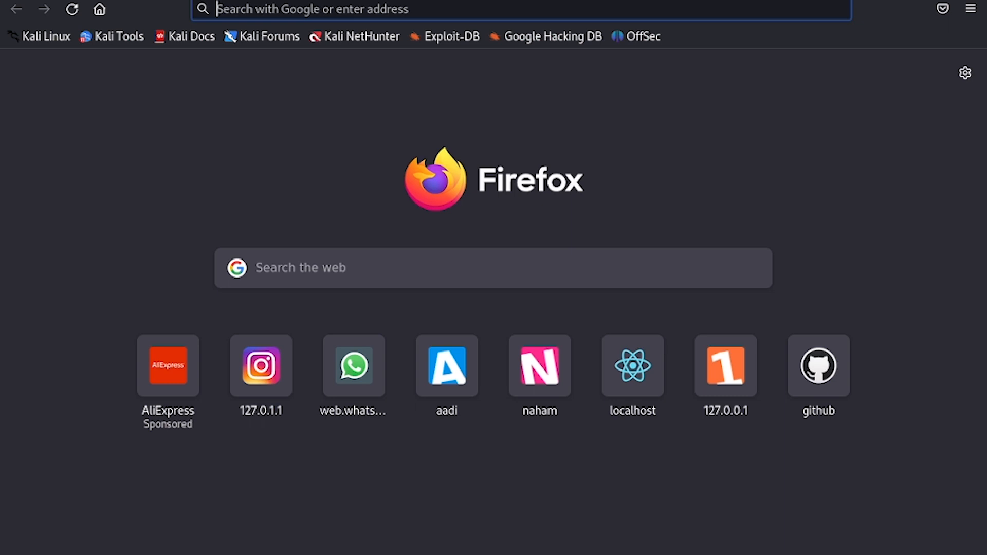
Step: Load 127.0.1.1 in a new Firefox tab and focus the Email or phone field
left_click(260, 365)
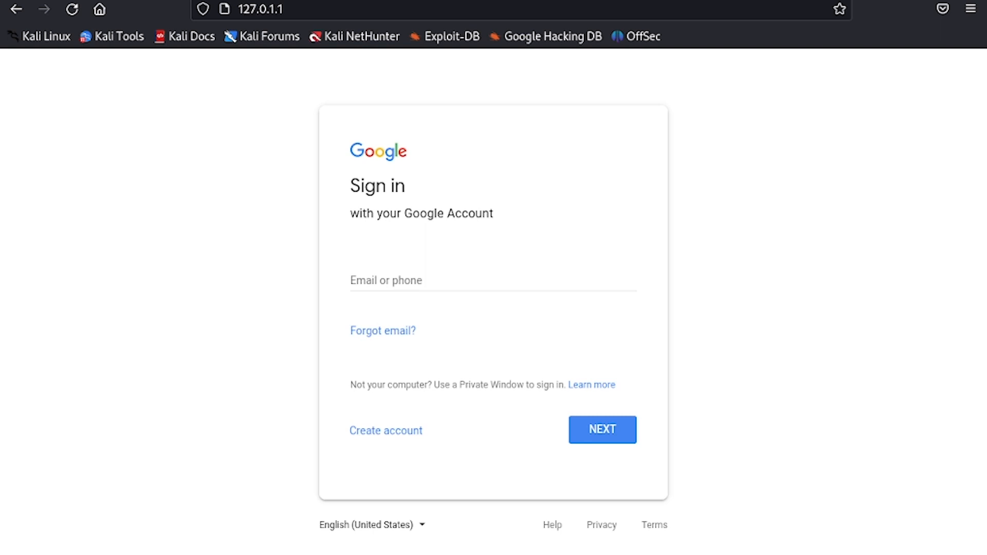
mouse_move(238, 101)
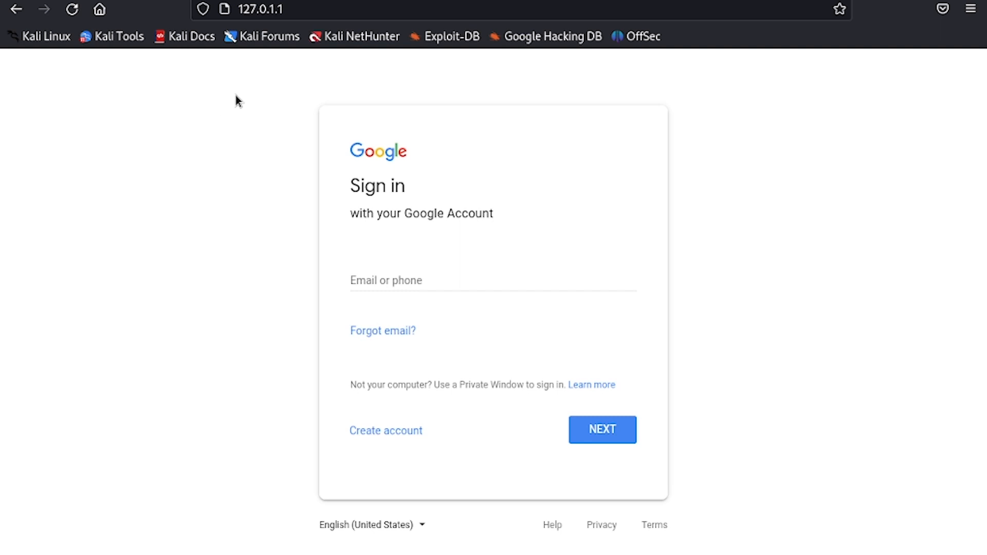
left_click(264, 9)
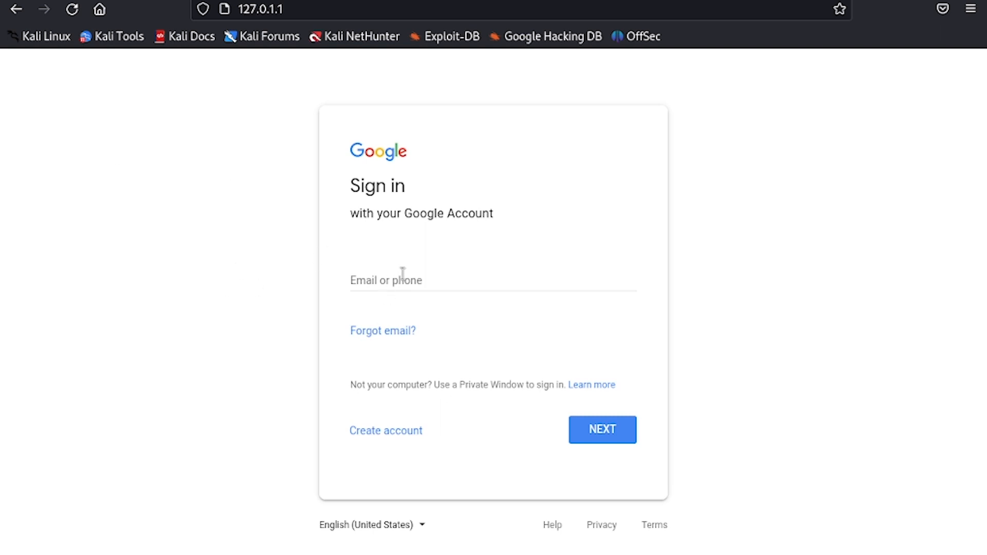
Step: Submit email 'test' and a one-character password, then decline Firefox's save-password offer
type("test@gmail.com")
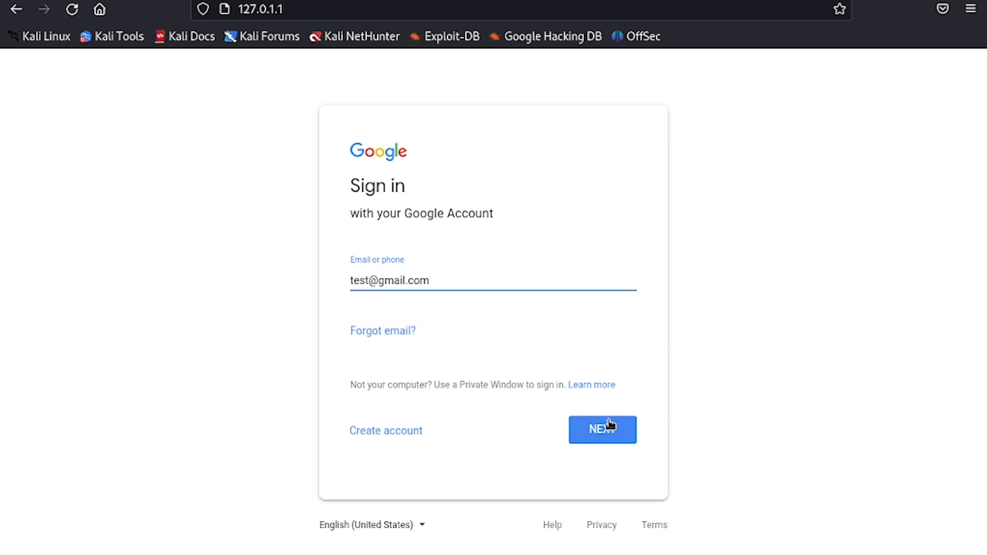
left_click(601, 430)
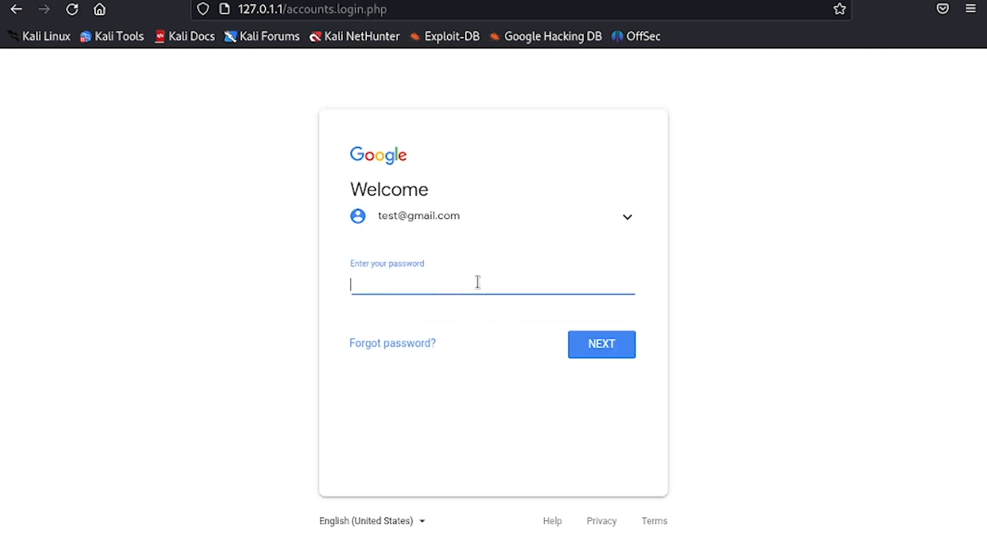
type("•")
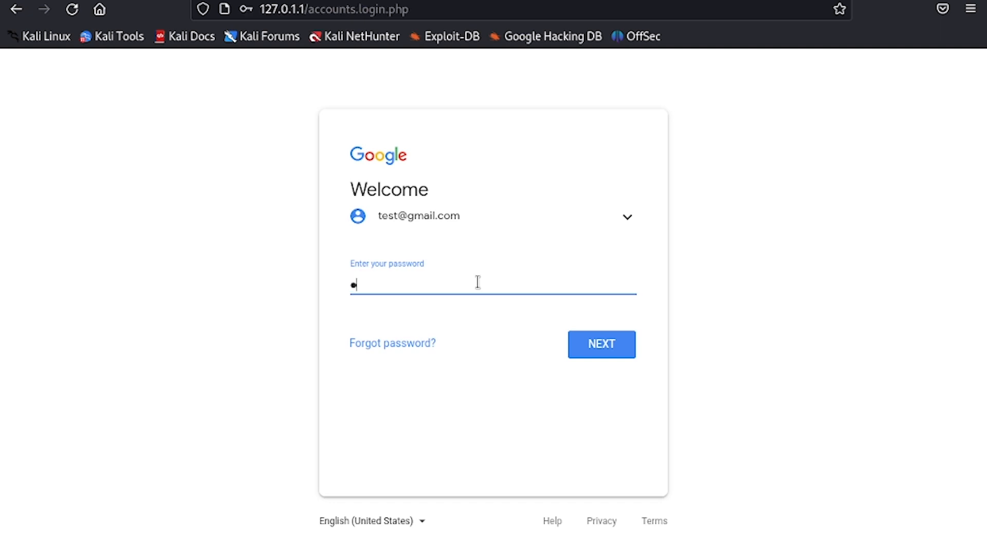
left_click(600, 343)
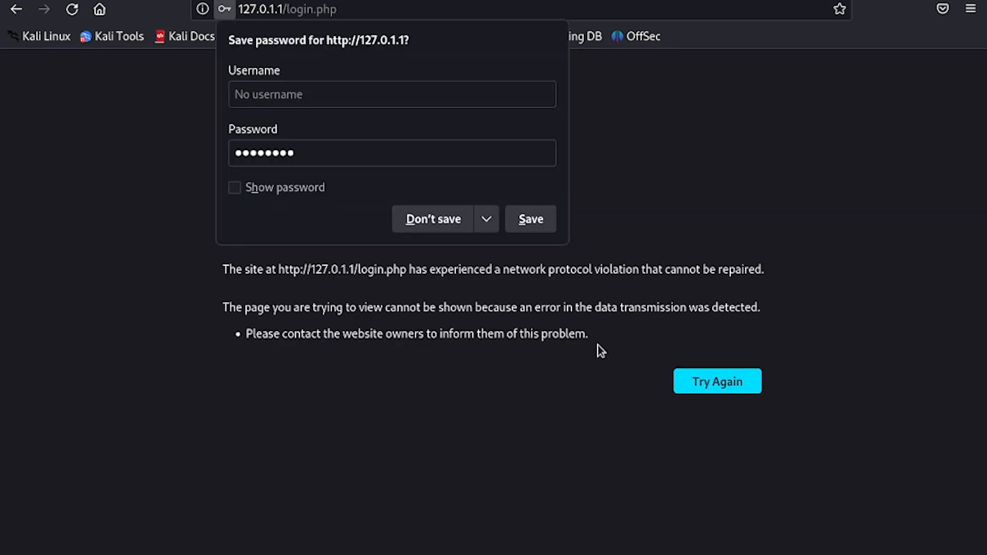
left_click(433, 218)
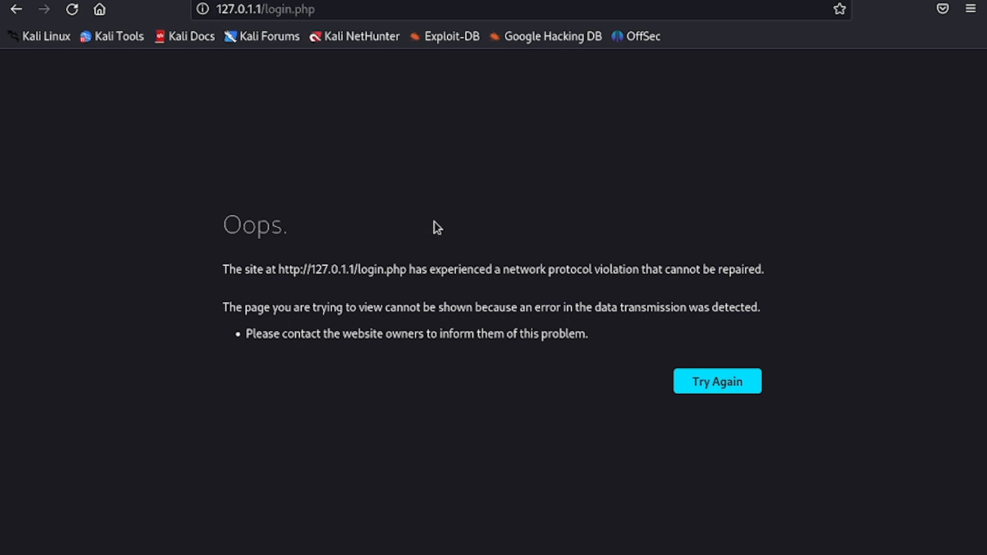